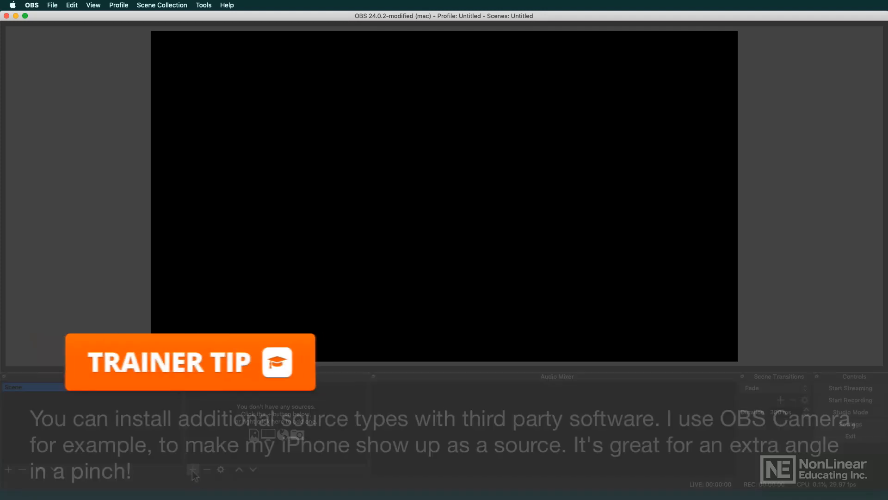
Bring up the source-type list from the Sources panel and choose Audio Input Capture.
click(193, 469)
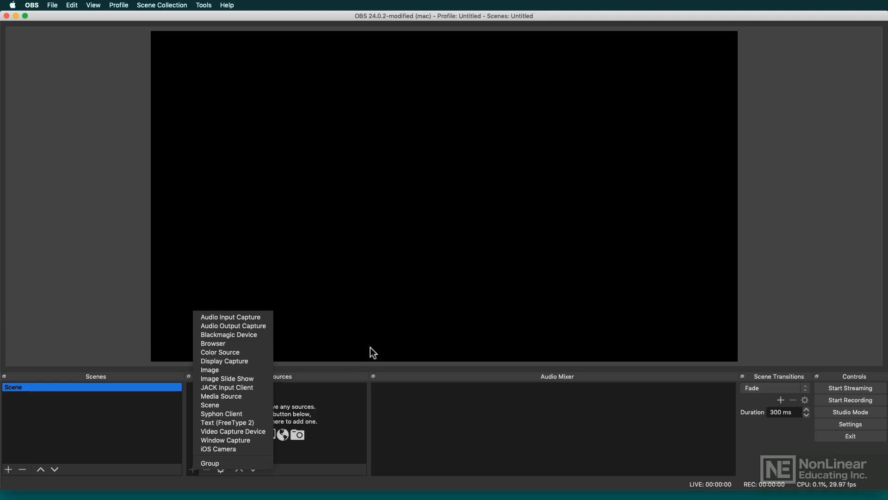
mouse_move(261, 339)
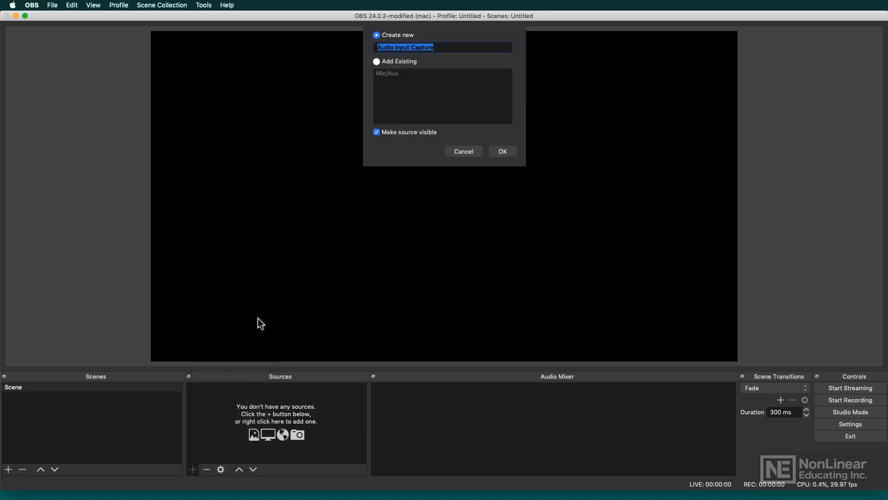
Confirm the new Audio Input Capture source with its default name, showing its Device properties.
click(501, 151)
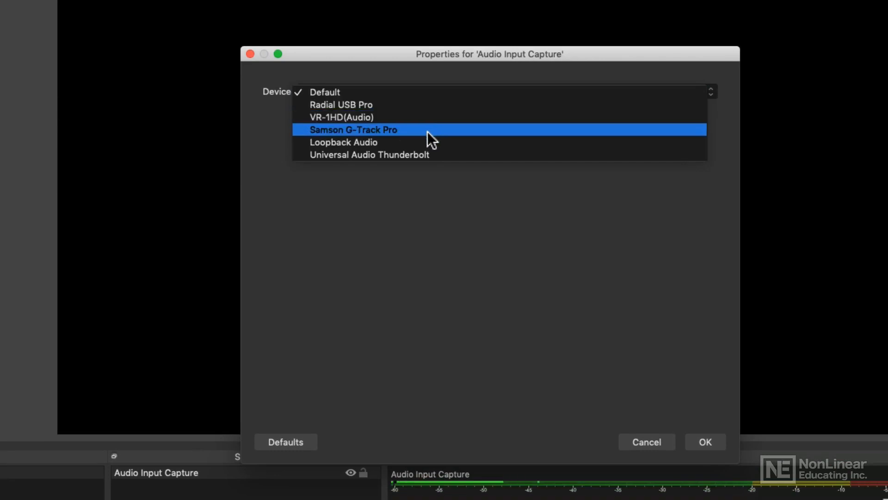
mouse_move(425, 155)
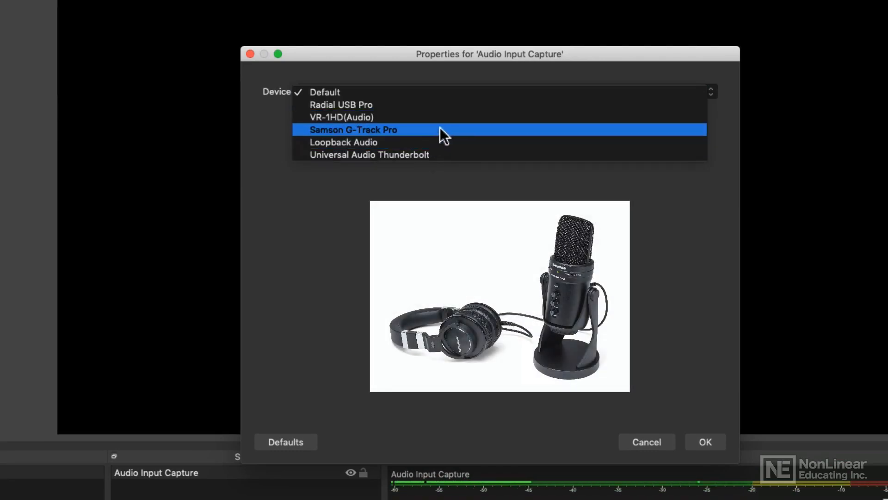
mouse_move(456, 137)
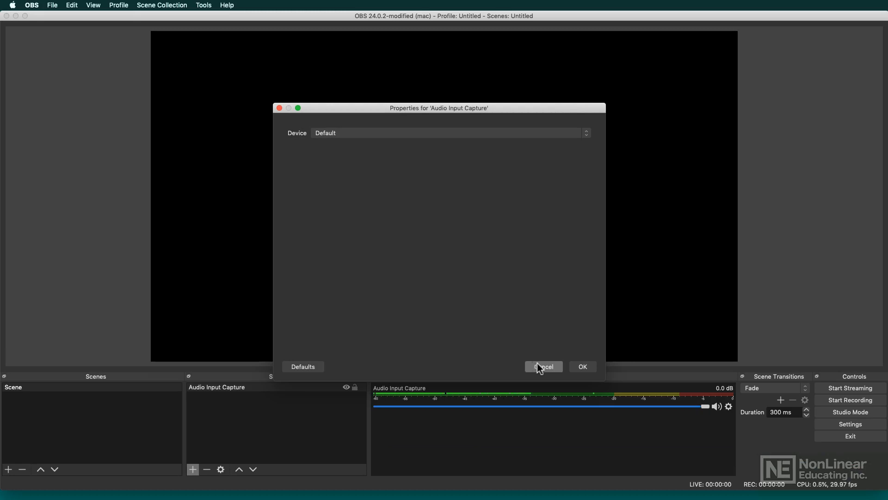
Cancel the 'Audio Input Capture' properties, leaving the source listed in the scene.
click(543, 367)
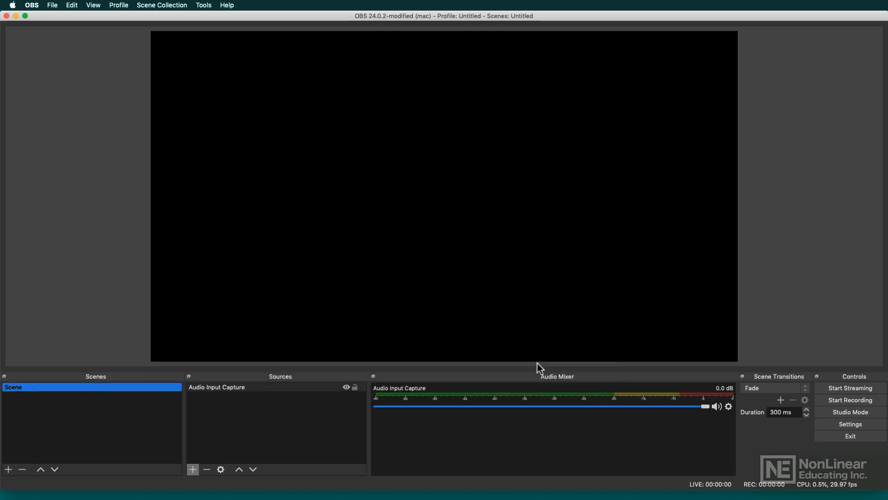
mouse_move(516, 375)
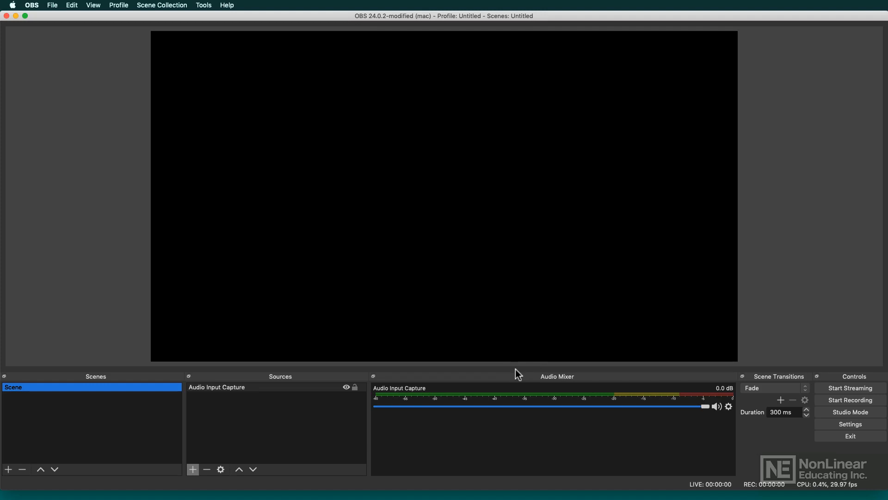